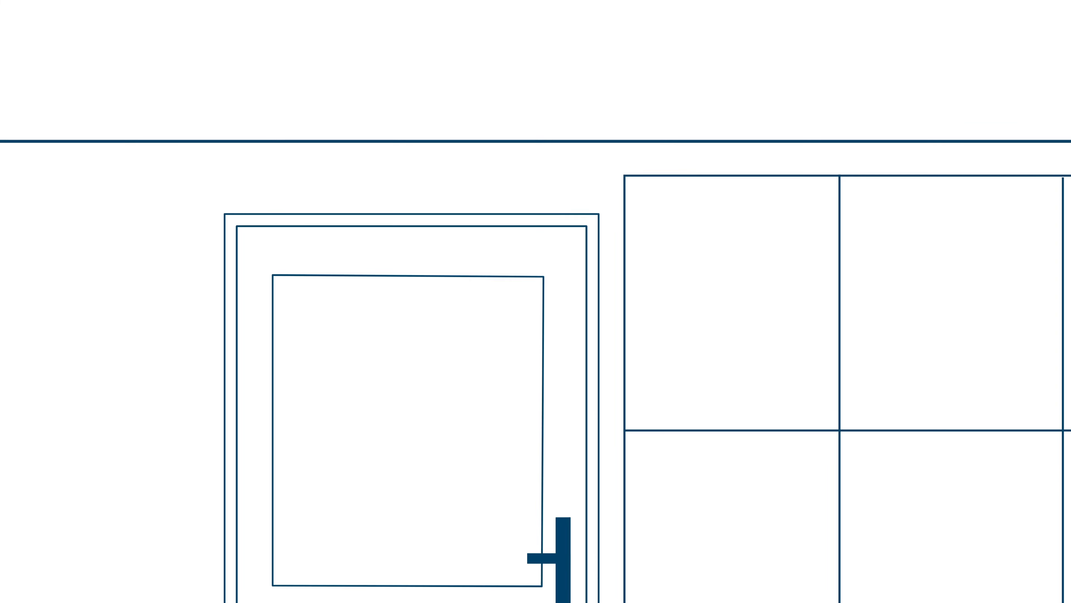
Step: Play the explainer until the pulsing yellow activity sensor appears on the door frame
left_click(584, 222)
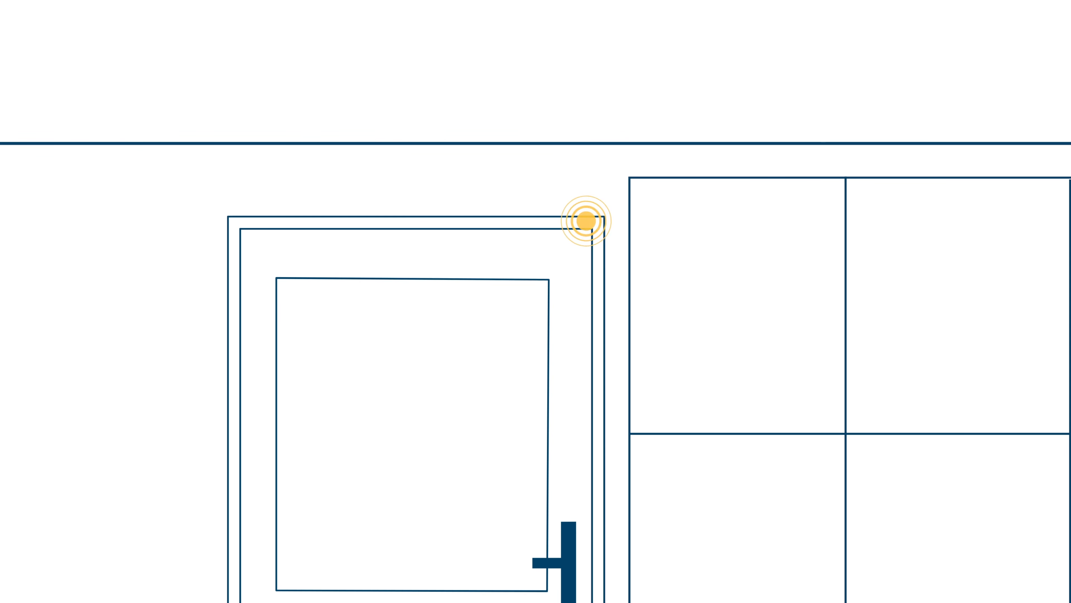